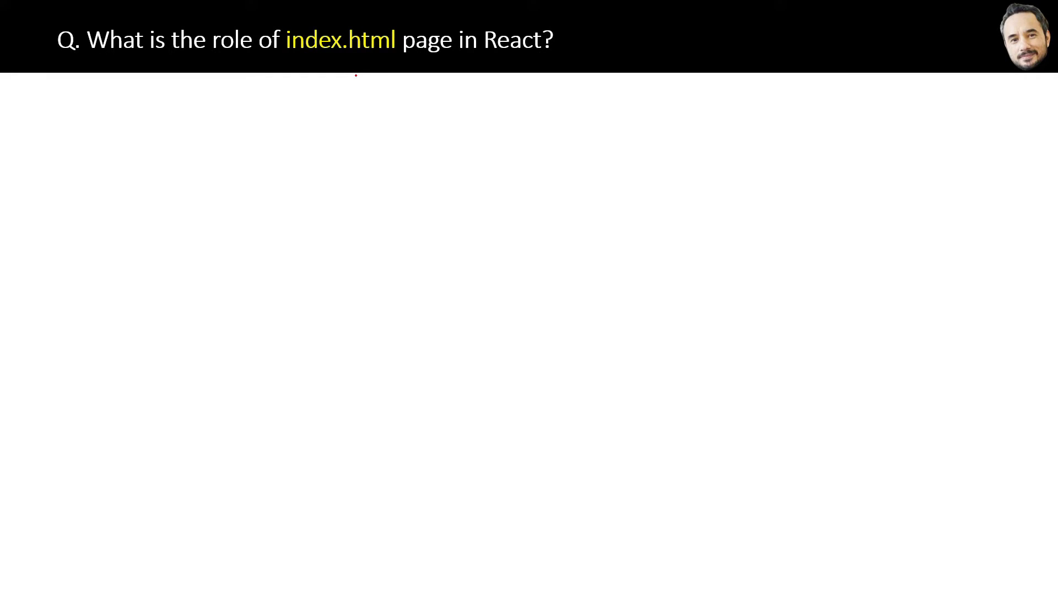
Step: Reveal the annotated VS Code screenshot of public/index.html with its root div on the slide
left_click_drag(340, 64, 428, 62)
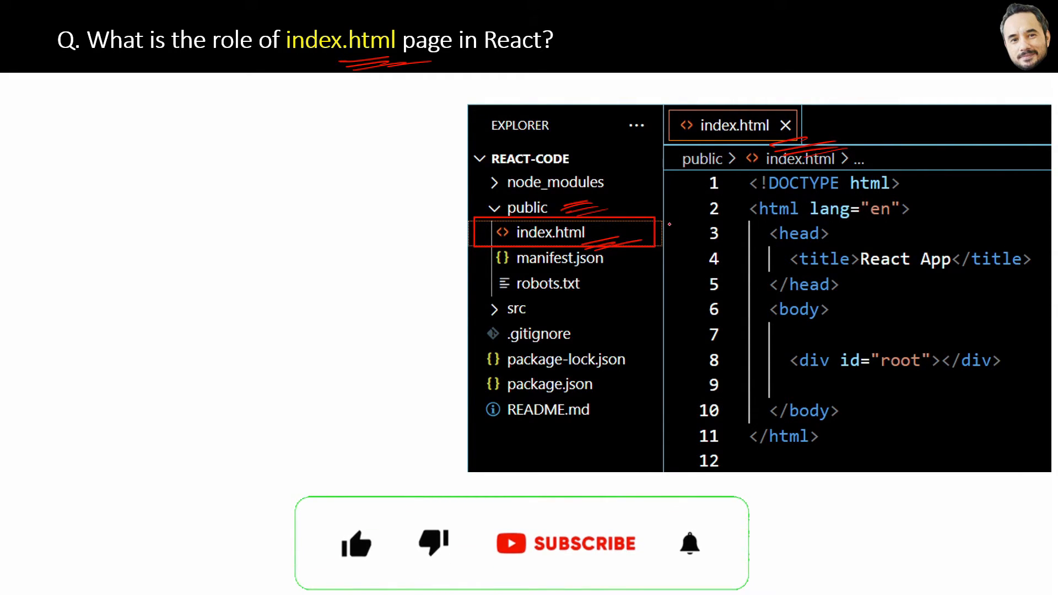
left_click(356, 544)
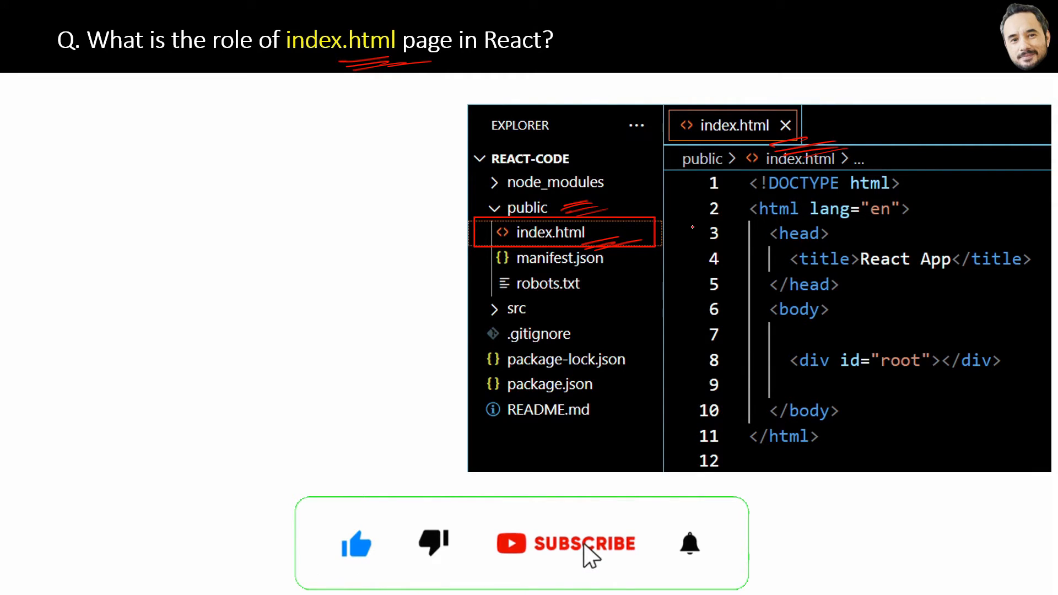